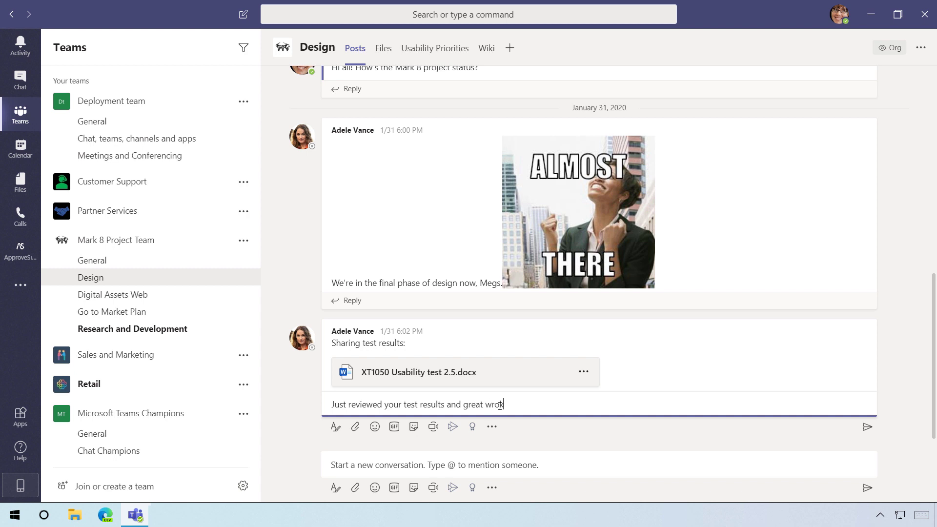
Step: Send the reply 'Just reviewed your test results and great wrok!' under the test results post
click(867, 426)
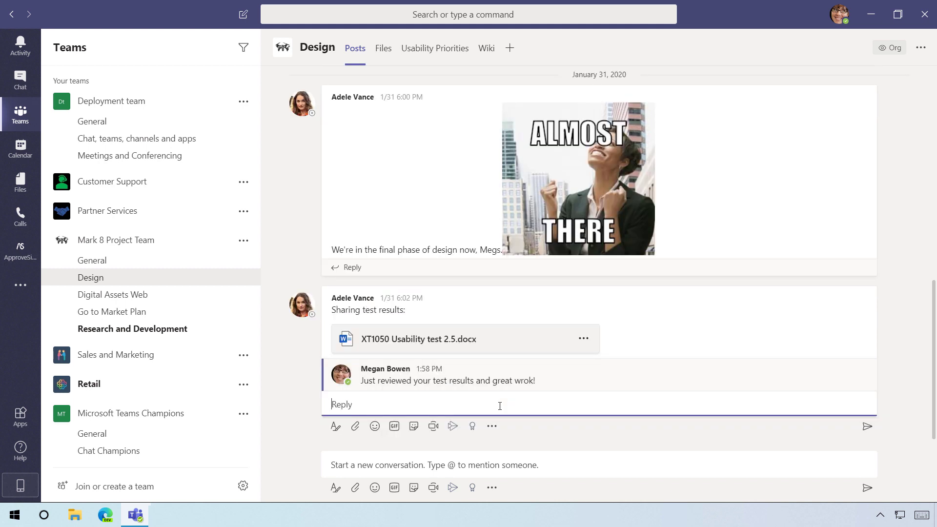
mouse_move(771, 368)
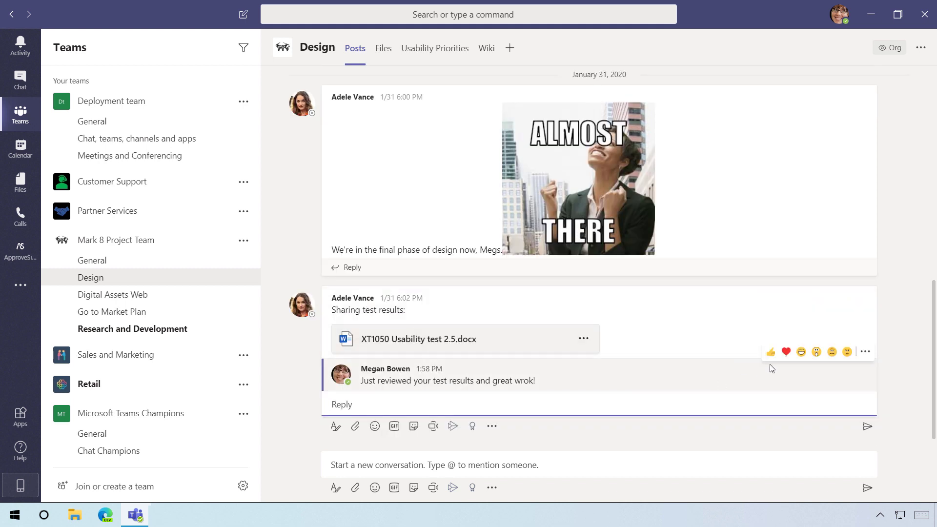
click(865, 351)
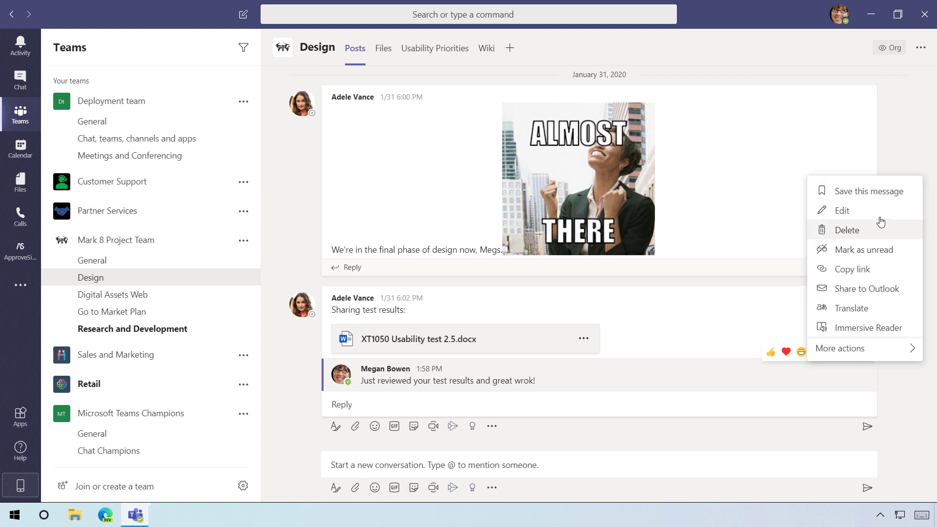
mouse_move(591, 381)
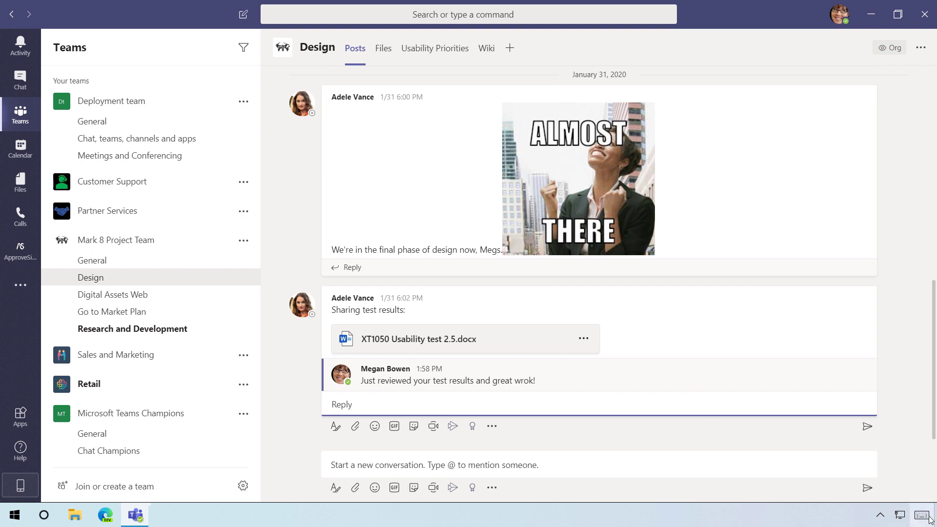
mouse_move(922, 514)
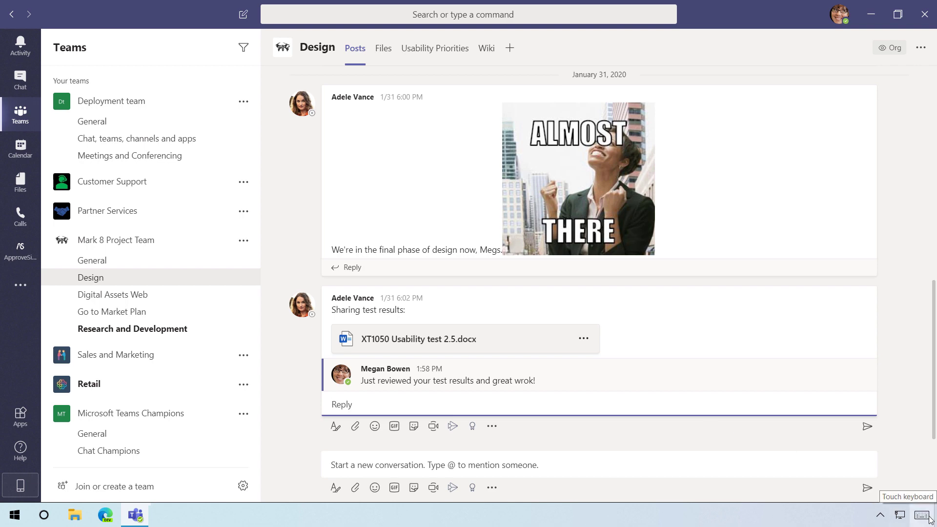
mouse_move(920, 516)
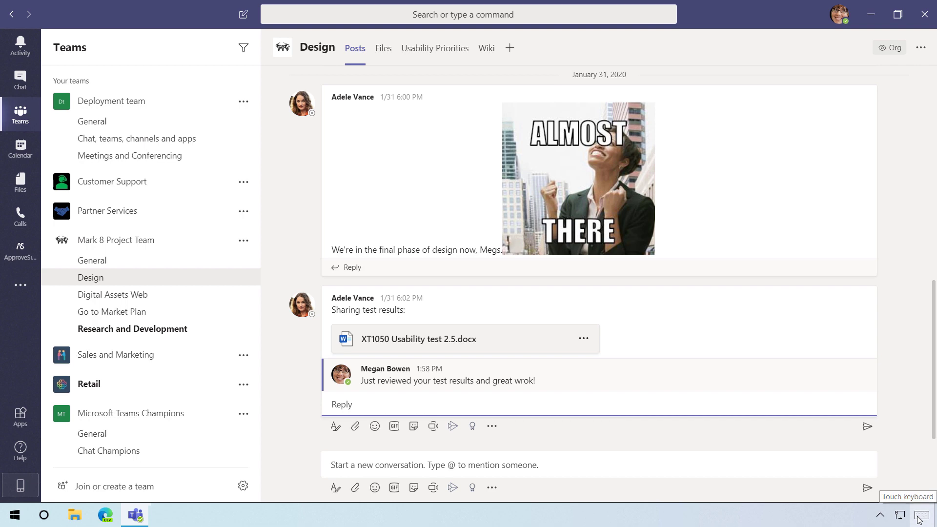
Step: Bring up the on-screen keyboard while the misspelled reply is open for editing
click(920, 514)
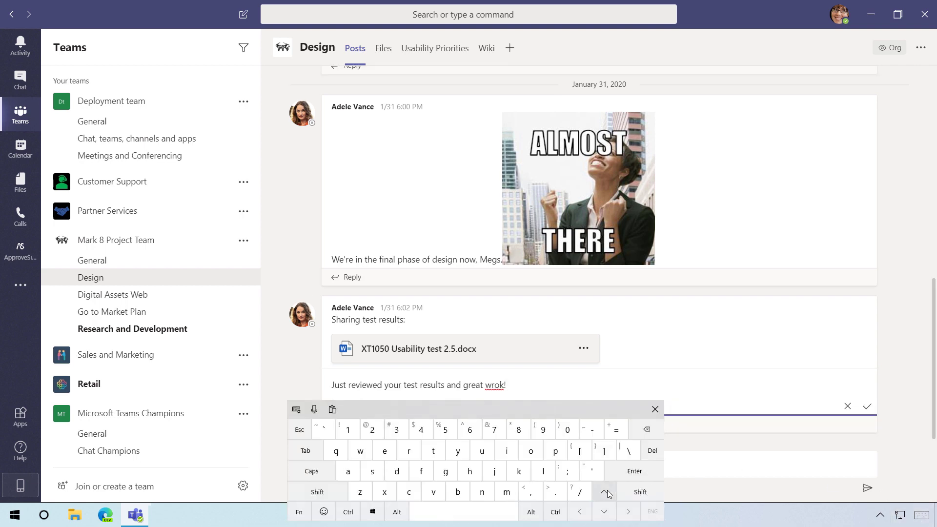
Step: Replace 'rok' with 'ork' so the reply reads 'great work!' and save the edit
click(654, 409)
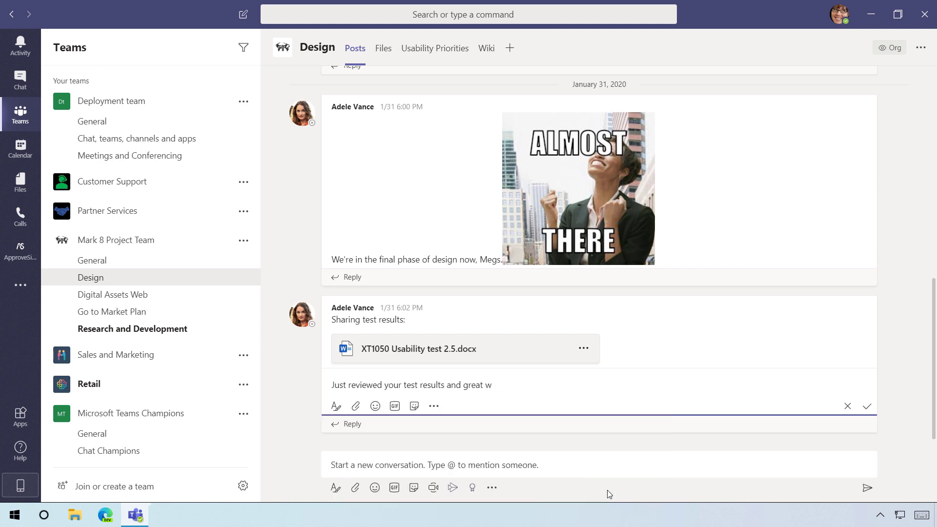
text(ork)
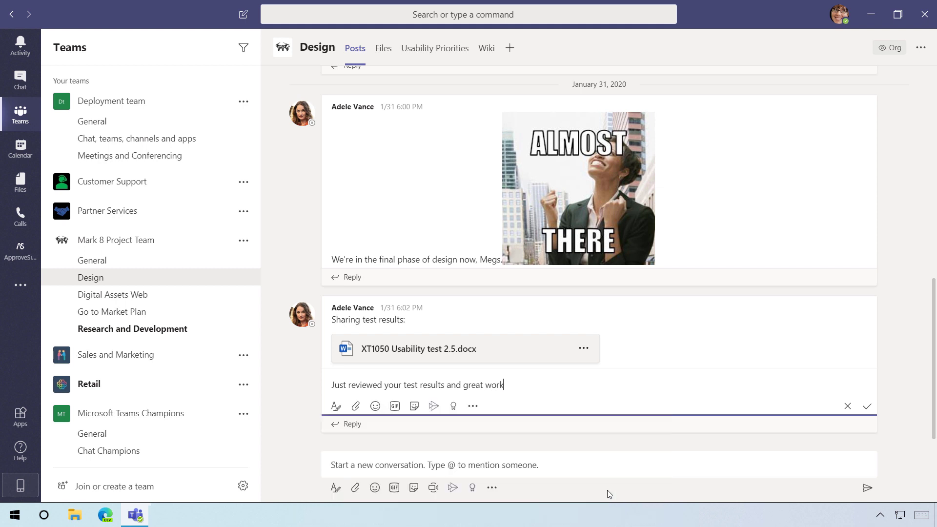
click(866, 407)
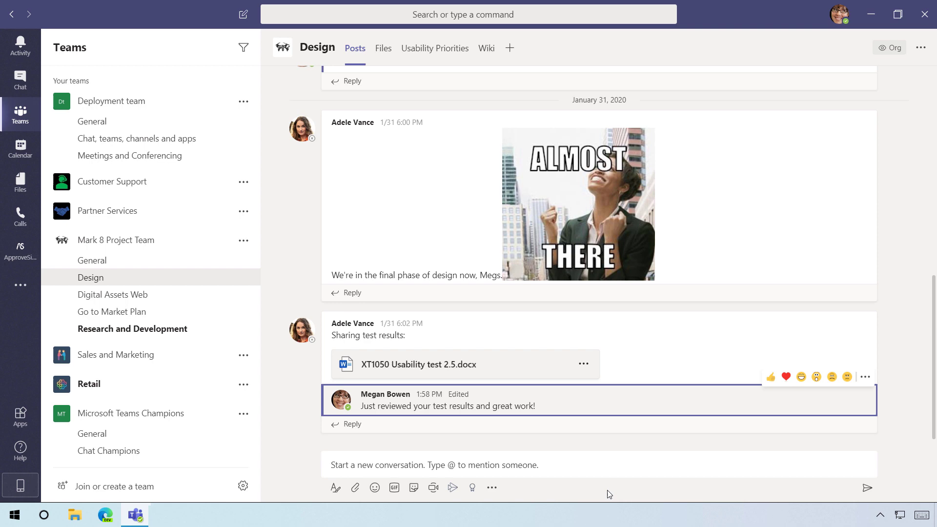